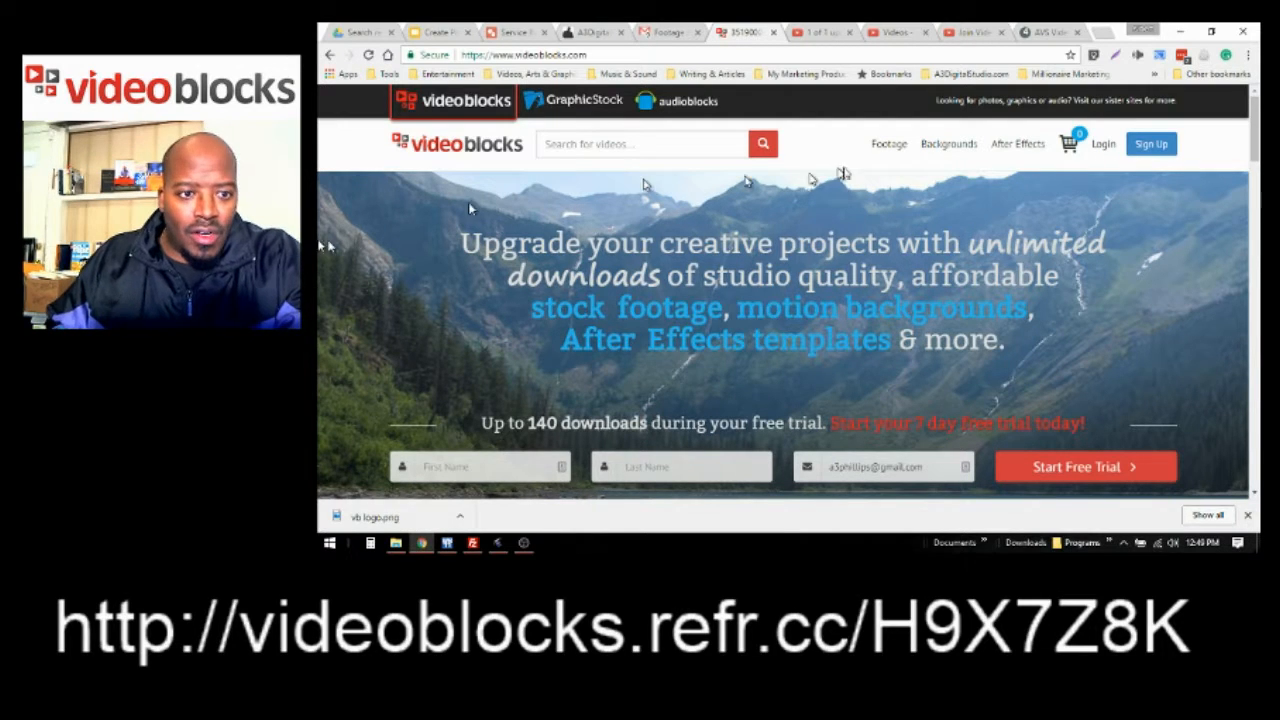
Open the Footage menu to show stock footage categories like aerial, animals and time lapse
left_click(888, 143)
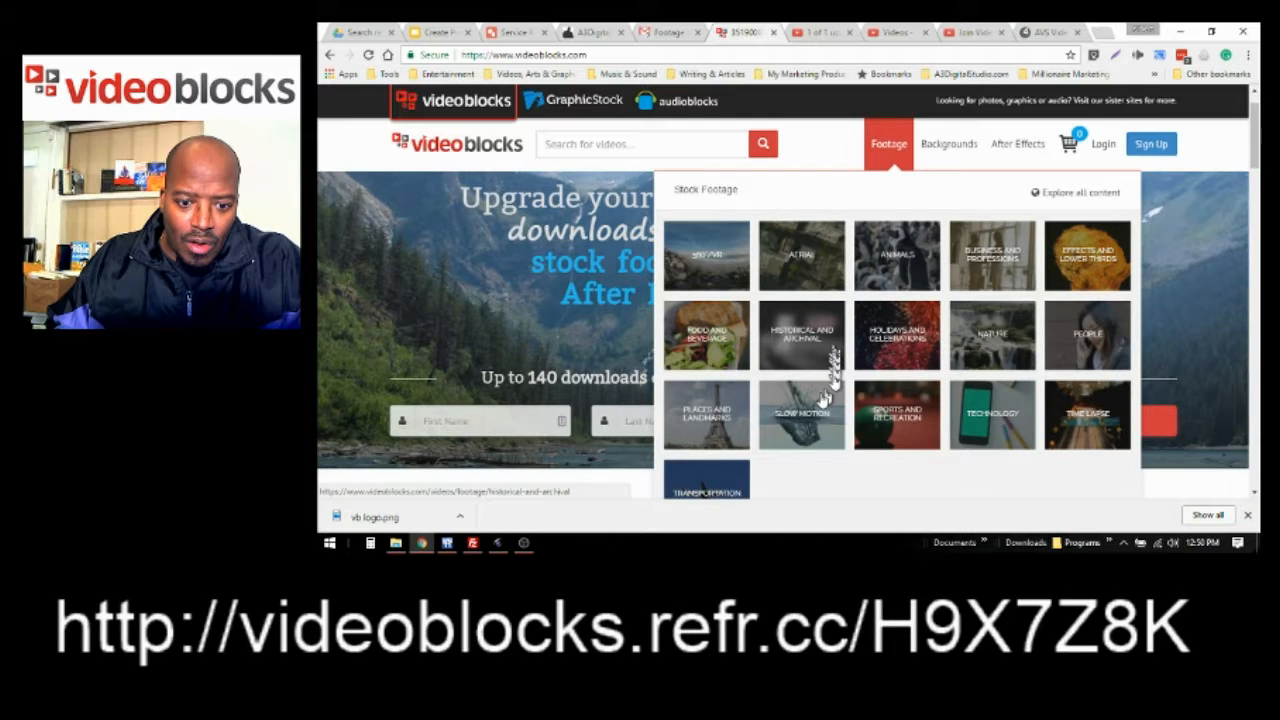
mouse_move(898, 275)
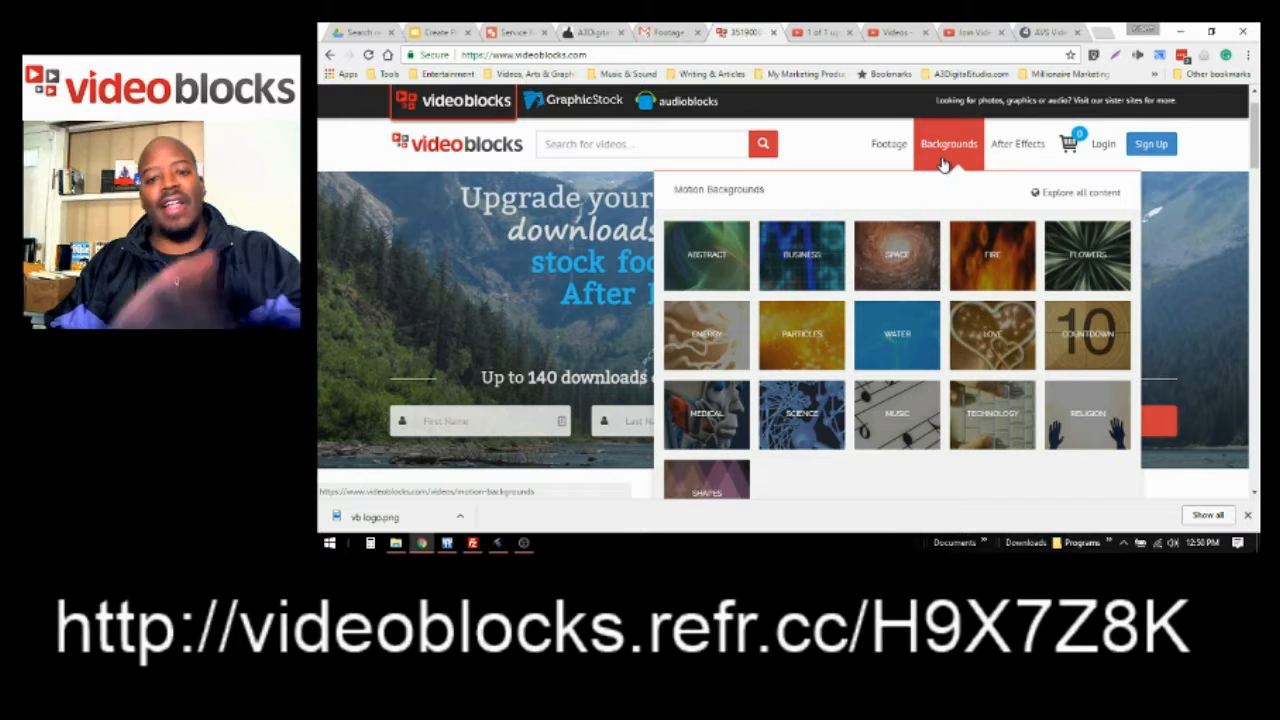
mouse_move(938, 166)
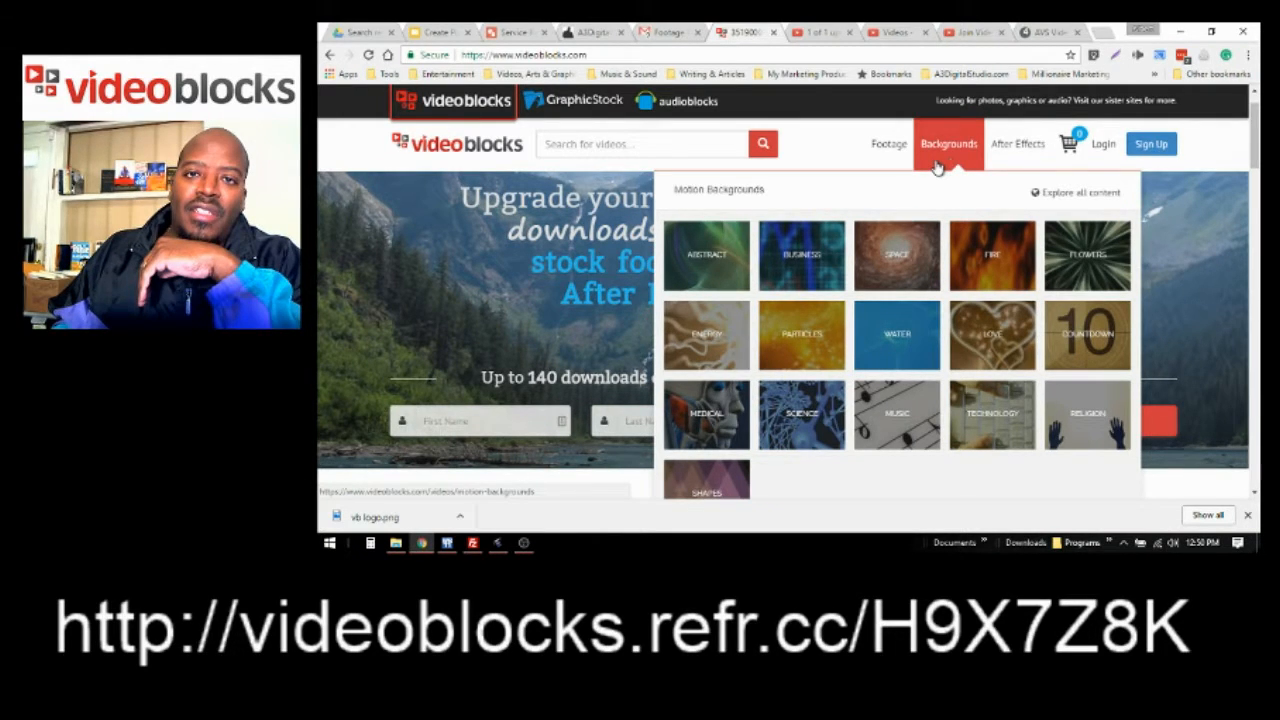
Dismiss the Backgrounds dropdown, leaving the homepage's seven-day free-trial offer visible
left_click(1018, 143)
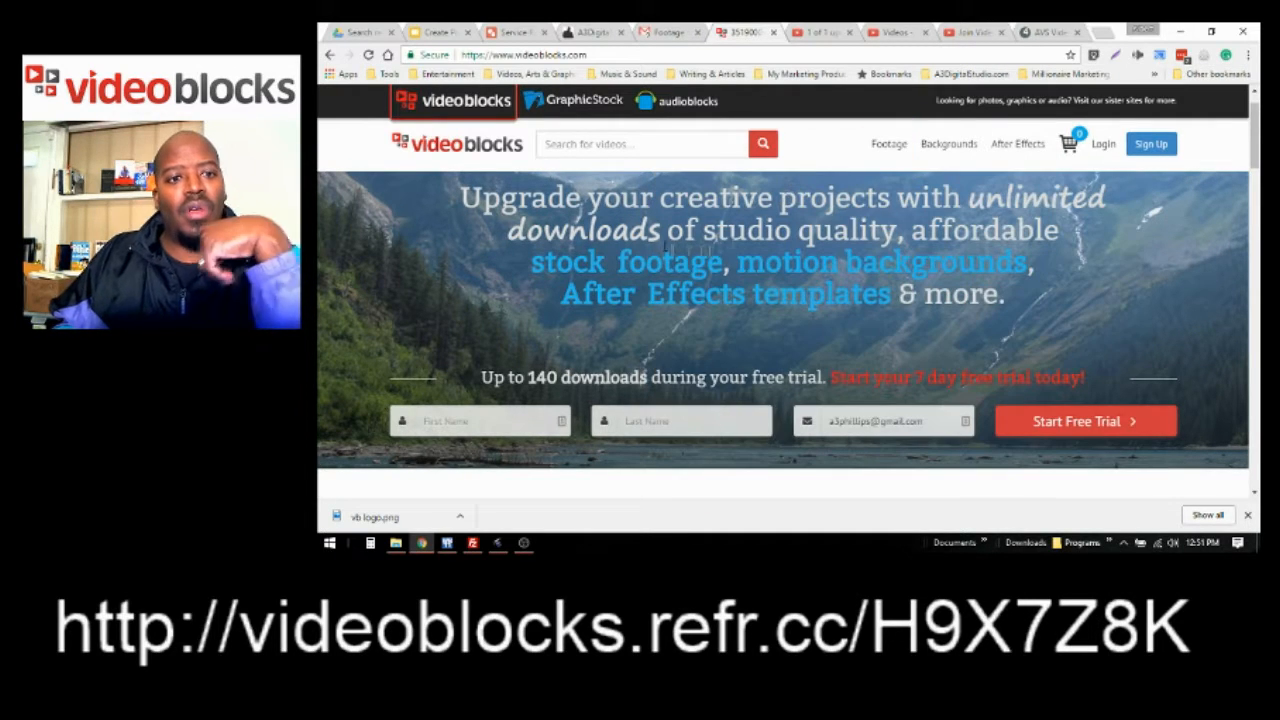
From the Footage dropdown, choose the Slow Motion category to see falling money, flames and droplets clips
left_click(949, 143)
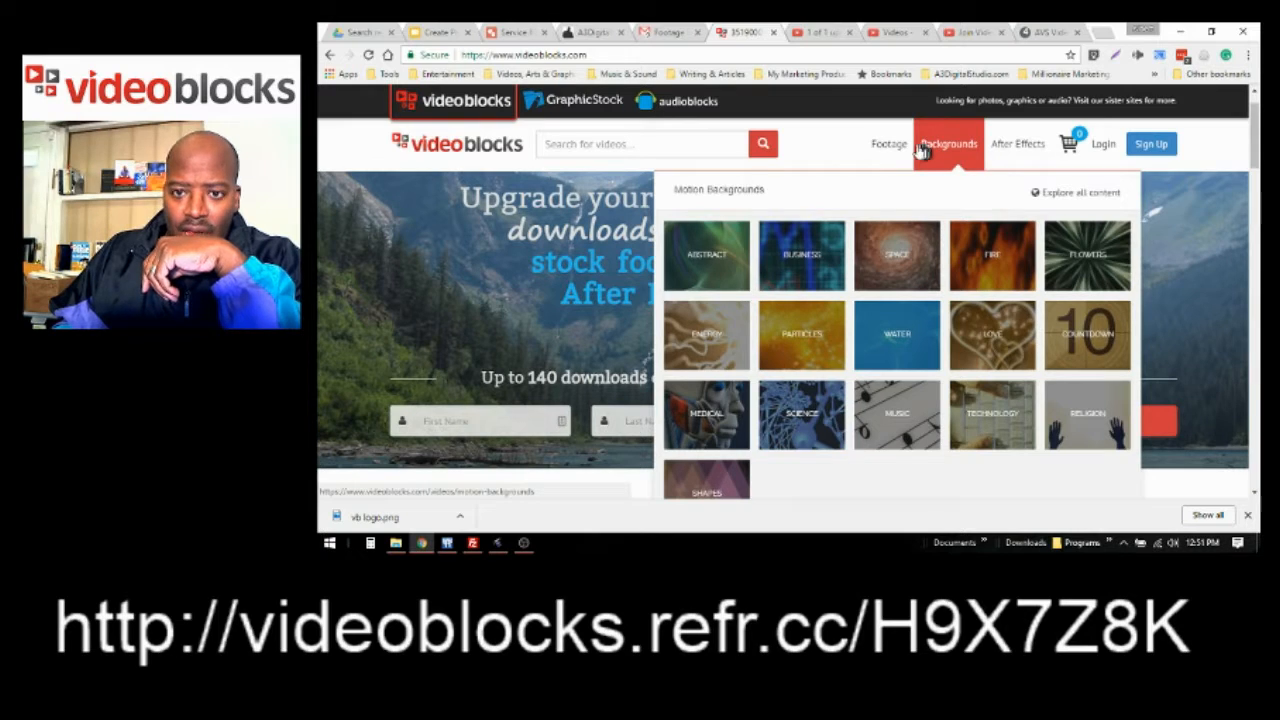
left_click(887, 143)
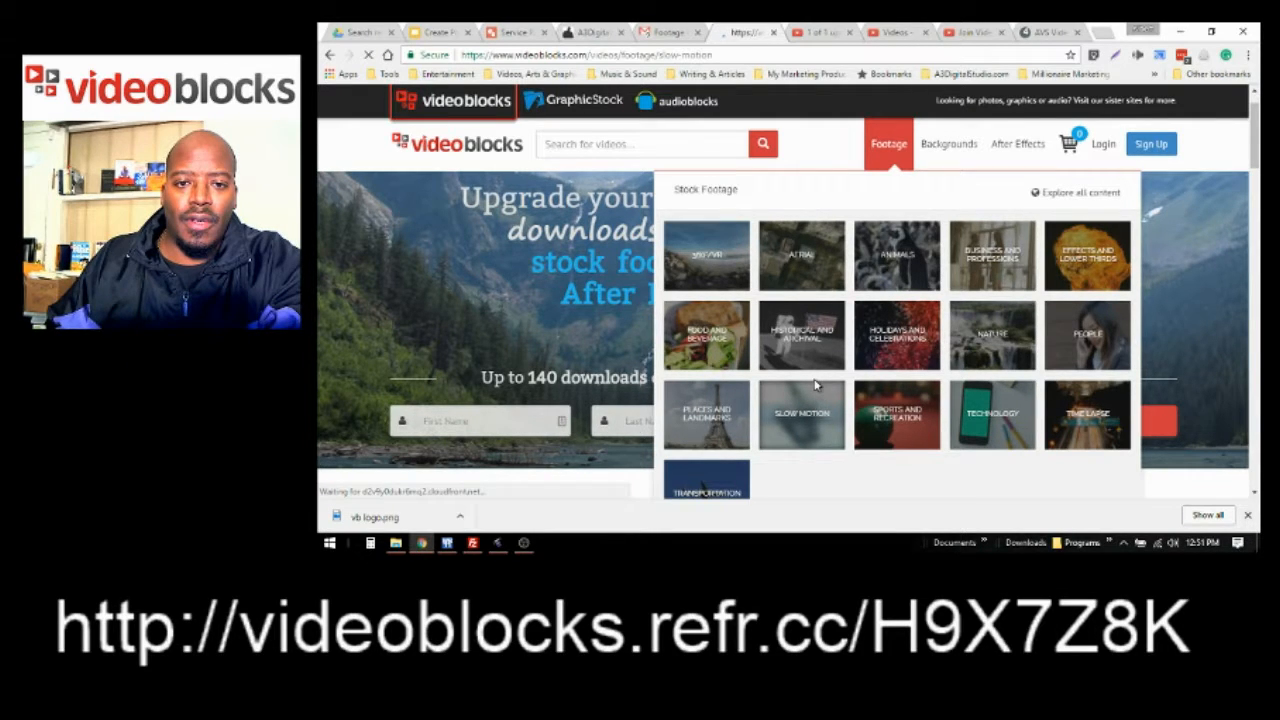
left_click(801, 414)
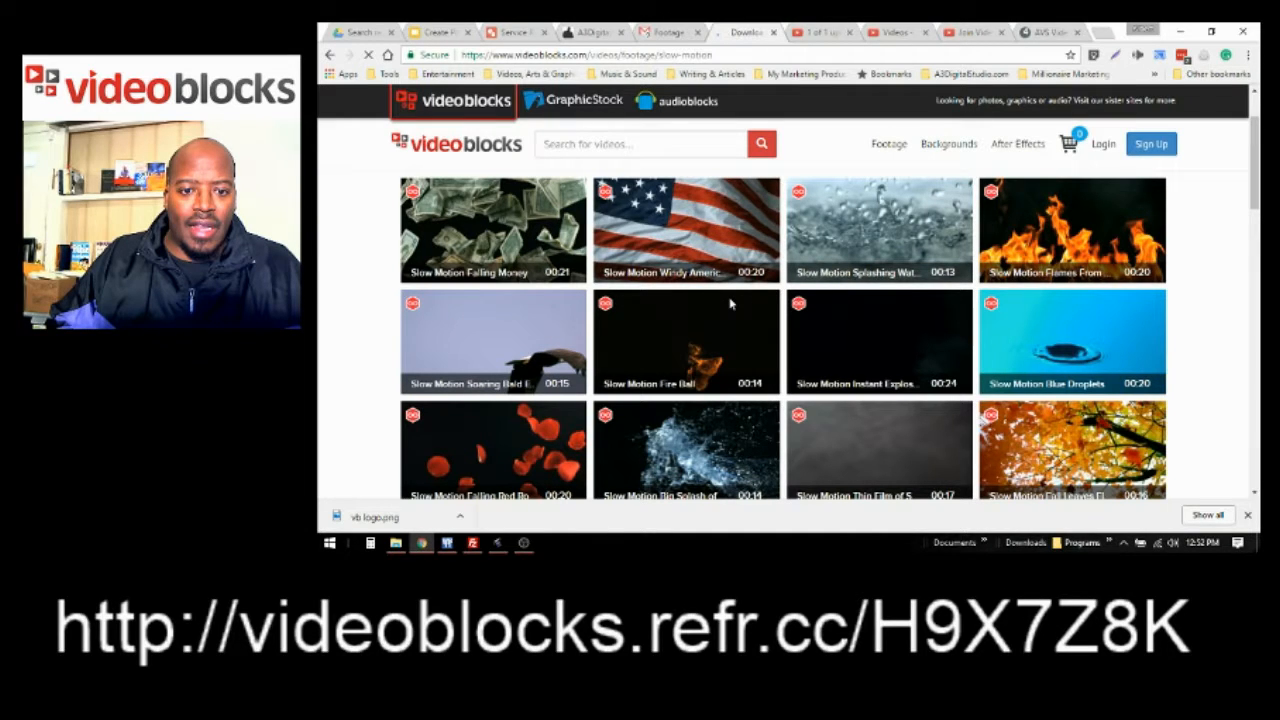
left_click(879, 342)
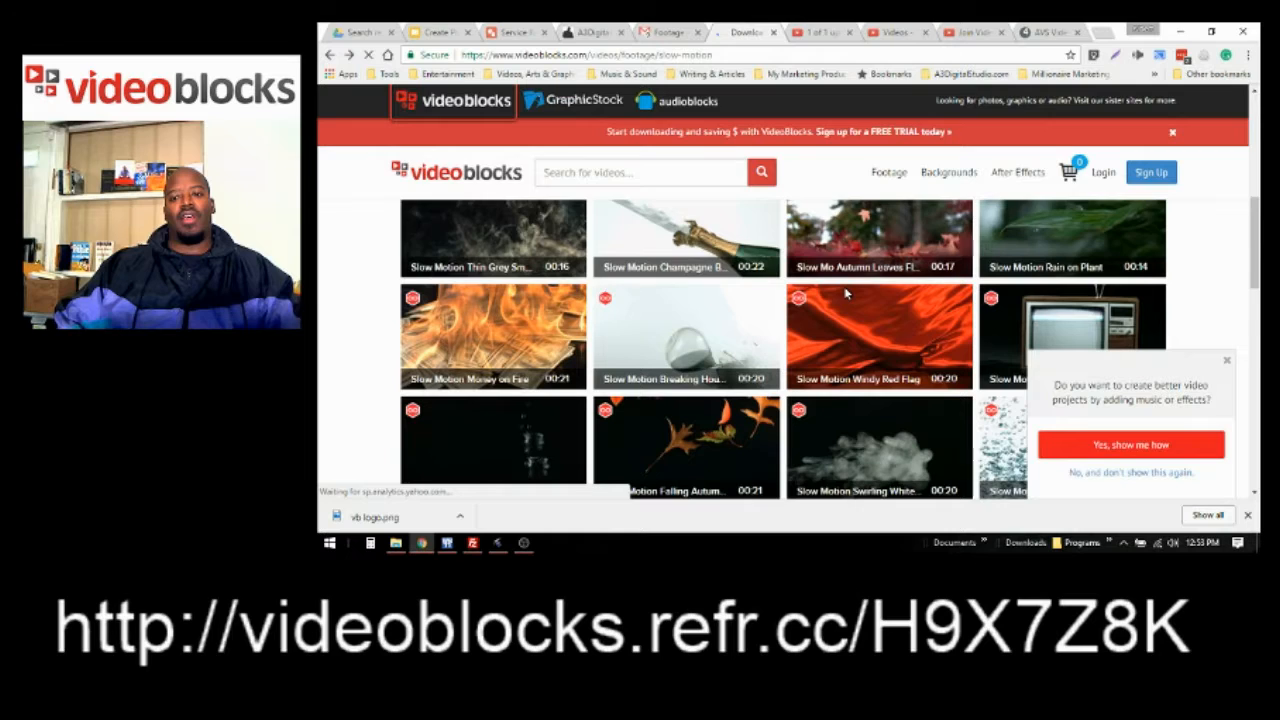
scroll("down", 3)
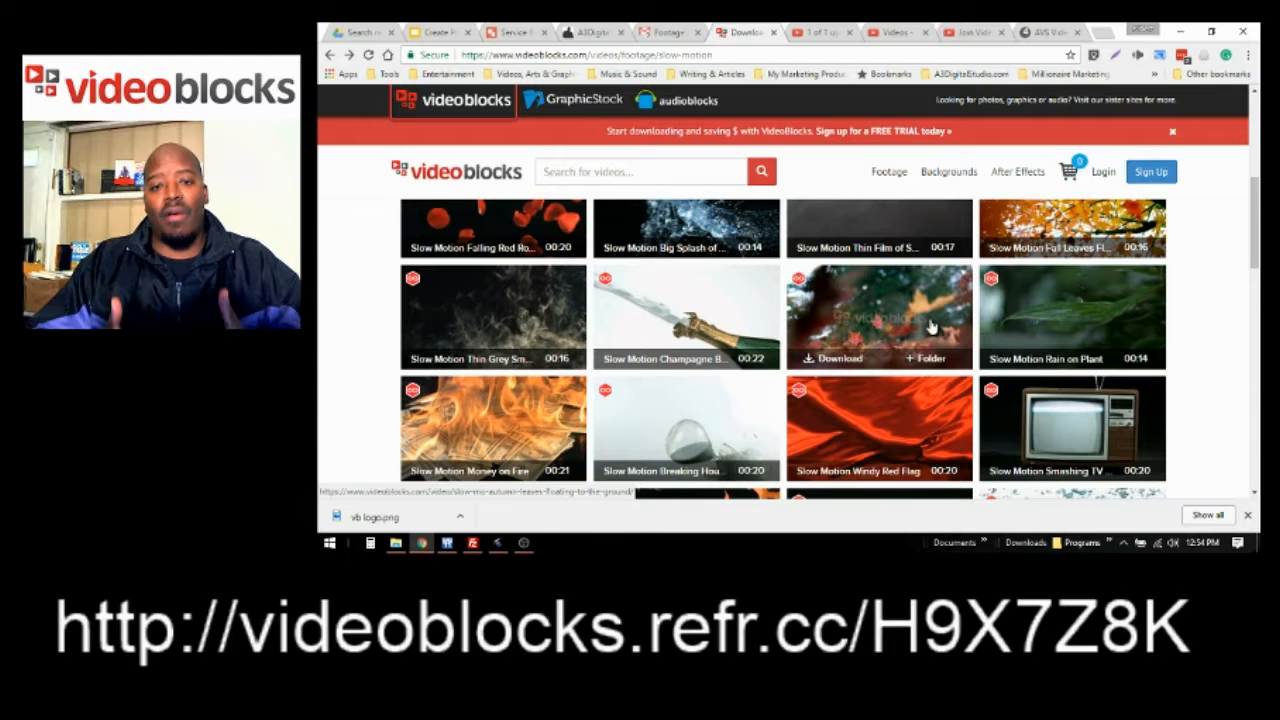
mouse_move(932, 325)
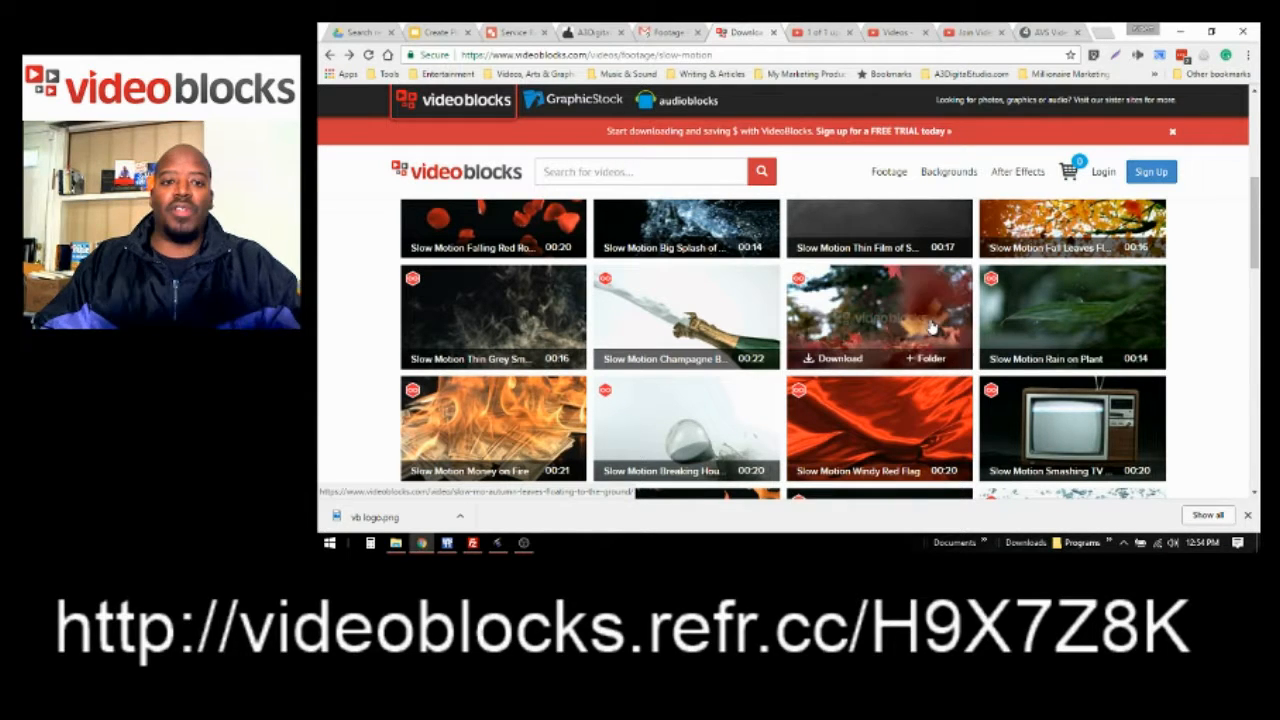